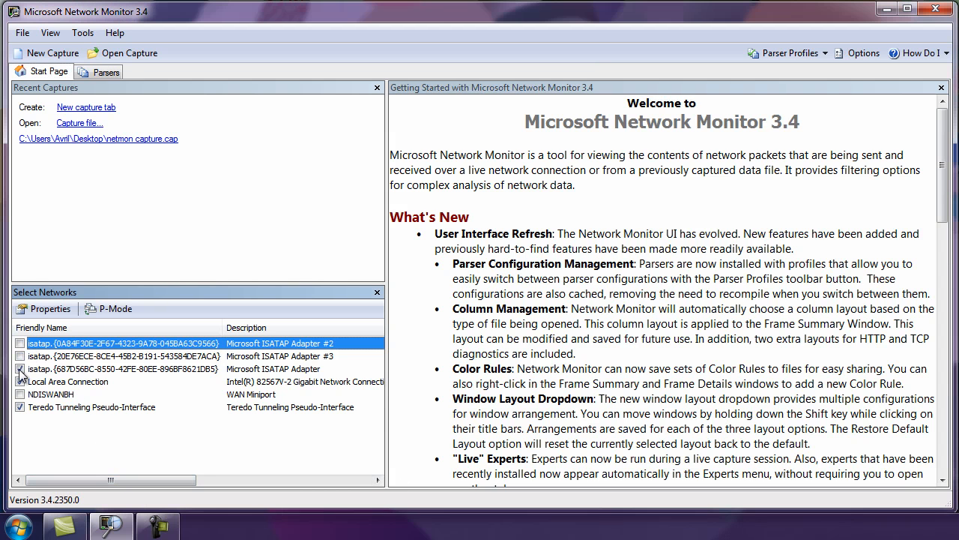
Select Local Area Connection as the capture network instead of Teredo
left_click(21, 407)
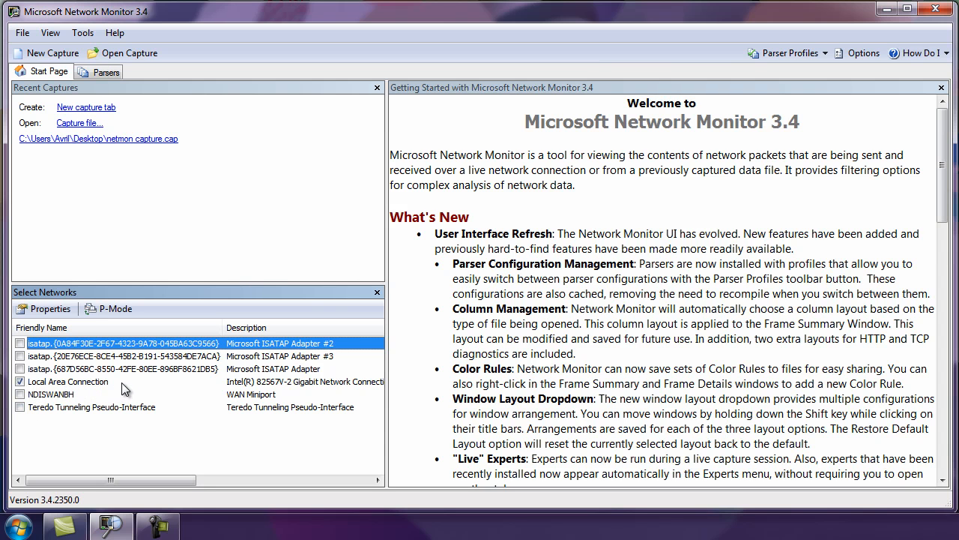
mouse_move(142, 443)
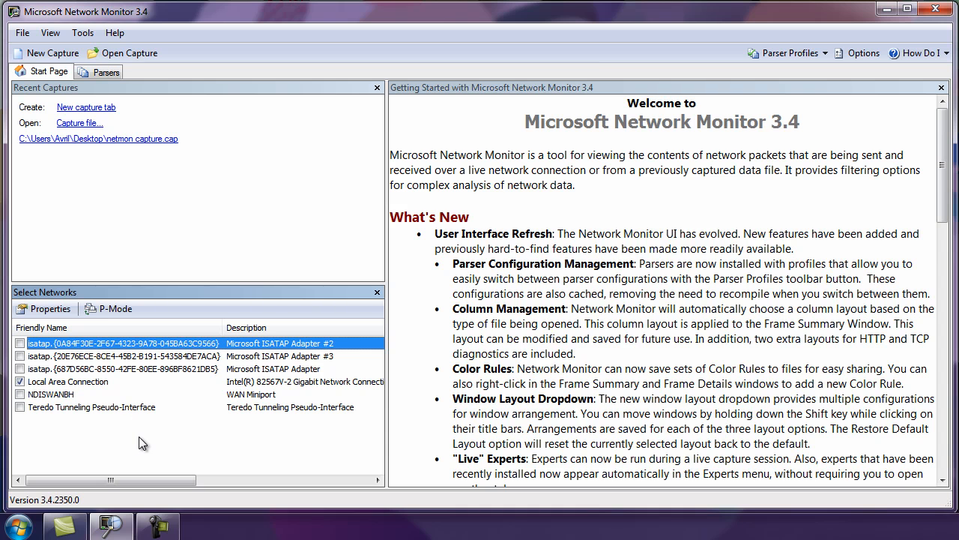
mouse_move(56, 48)
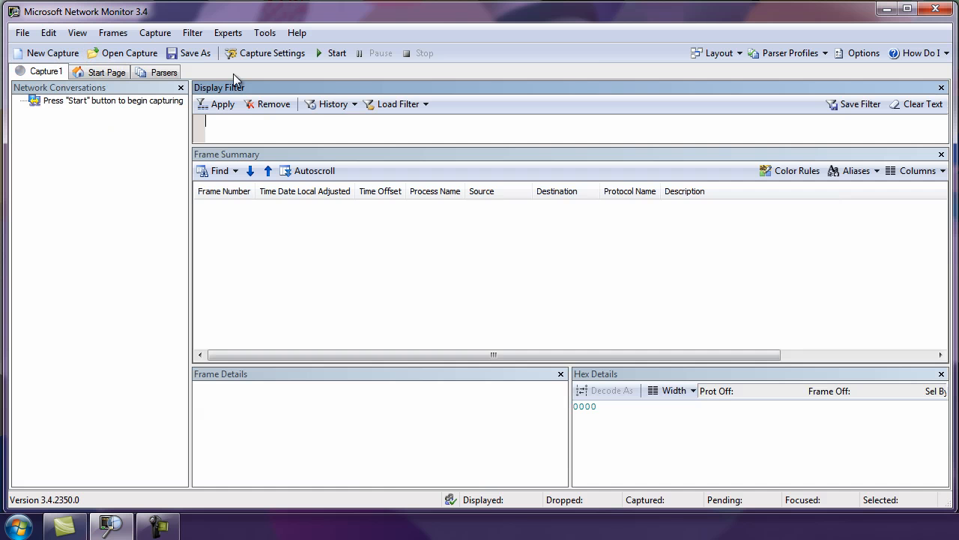
Start a live capture that records frames from wlcomm.exe, MOE.exe, Skype.exe and others
left_click(335, 53)
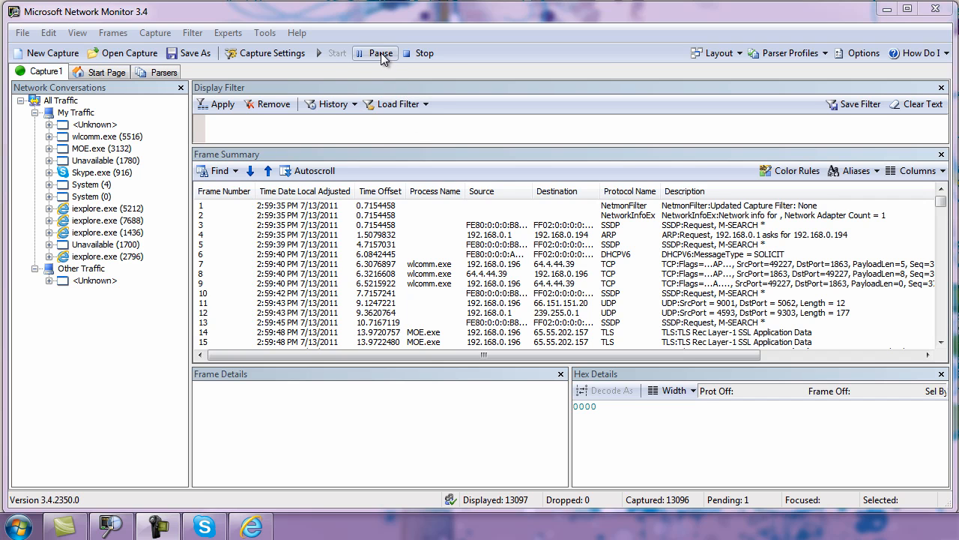
mouse_move(387, 59)
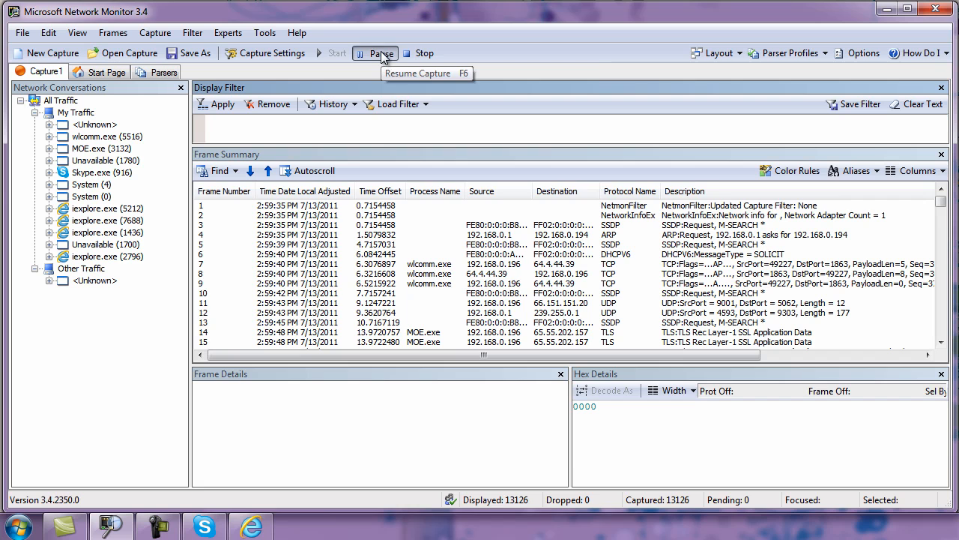
Pause at 13,126 frames and type the filter ipv4.Address == 192.168.0.196
left_click(376, 53)
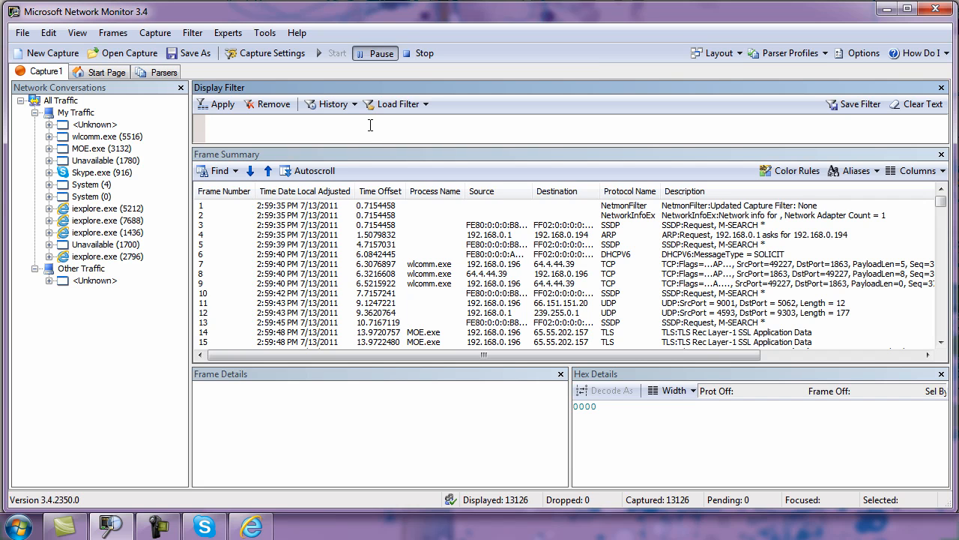
type("ip")
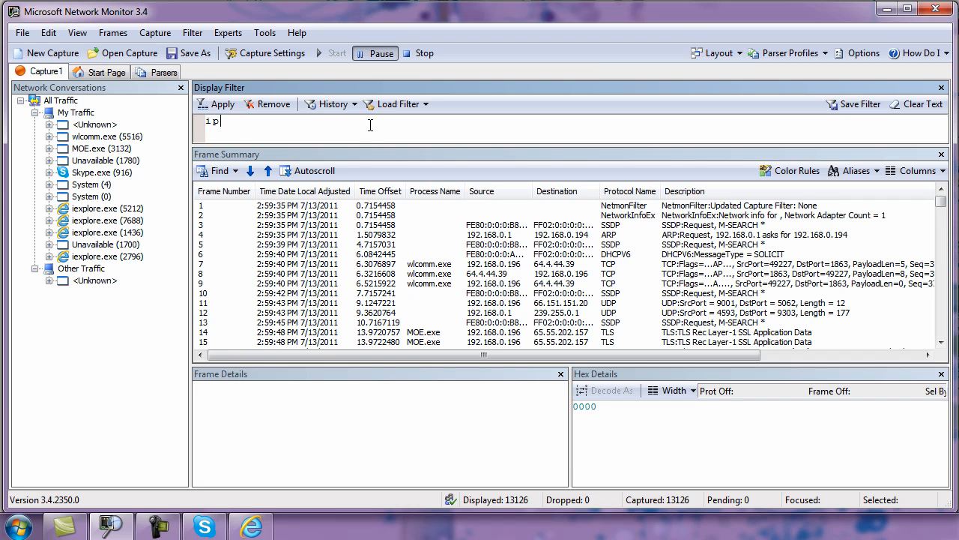
type("v4")
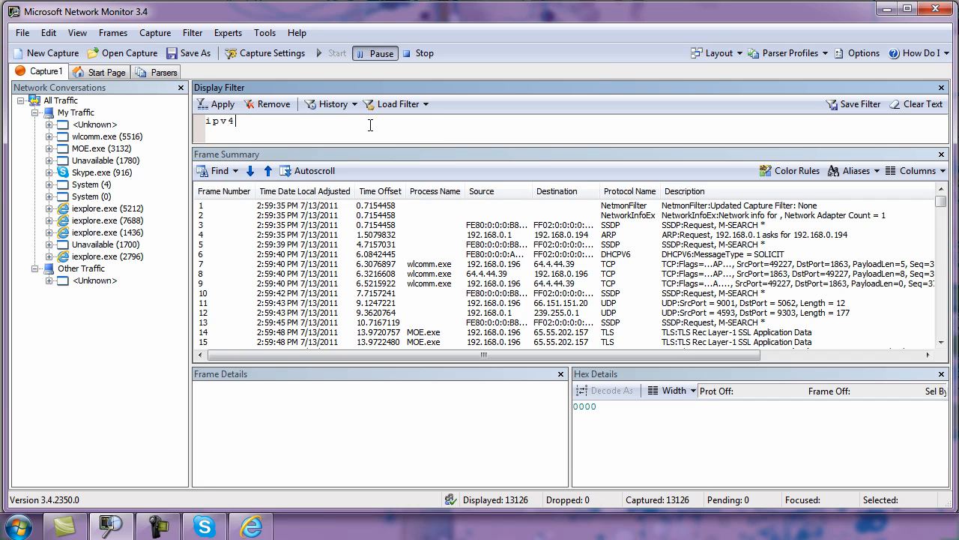
type(".Address")
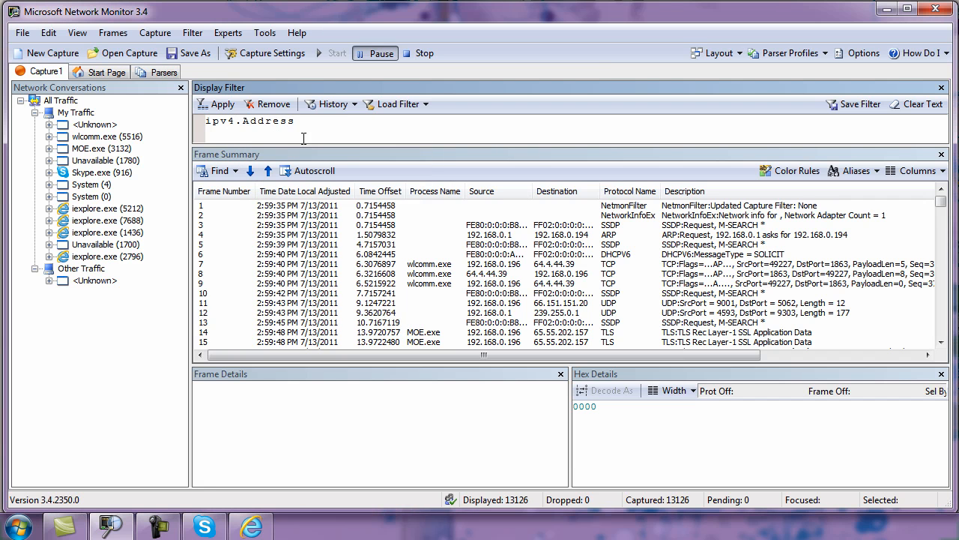
type("==")
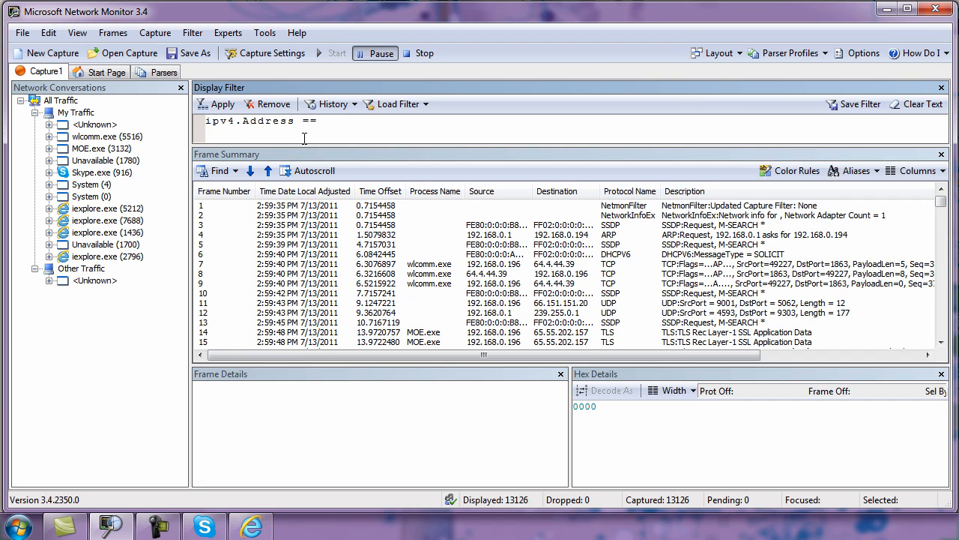
type("192.168.0.196")
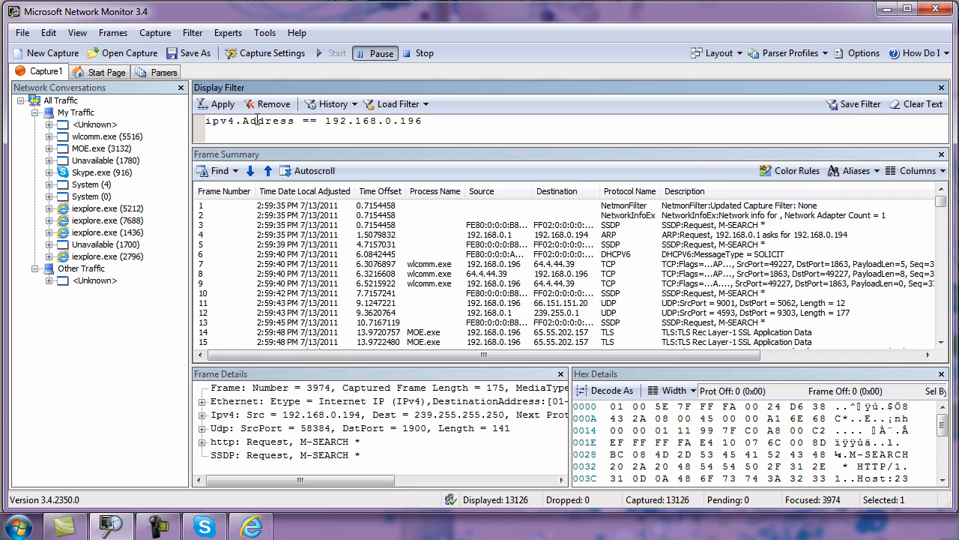
Apply the ipv4.Address == 192.168.0.196 filter, showing 12,983 of 13,126 frames
left_click(222, 104)
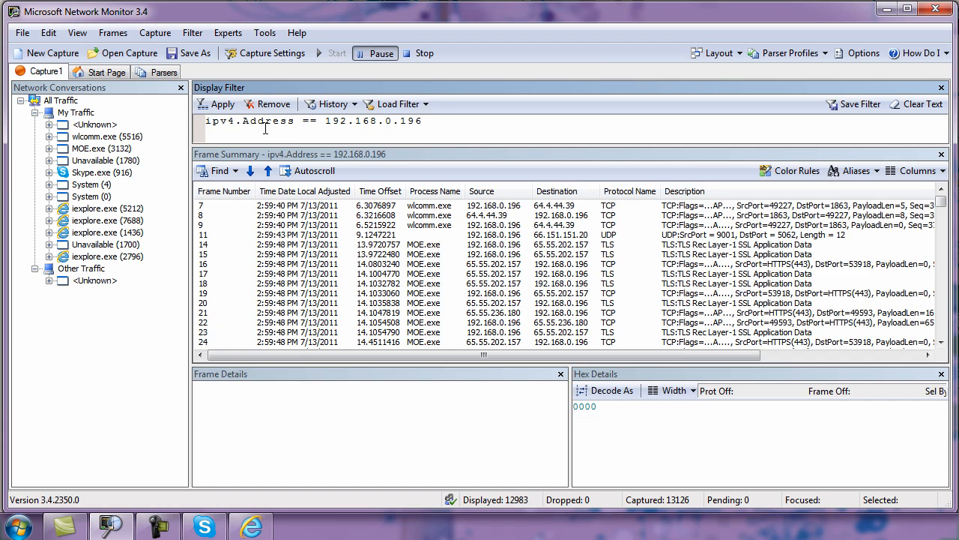
mouse_move(549, 217)
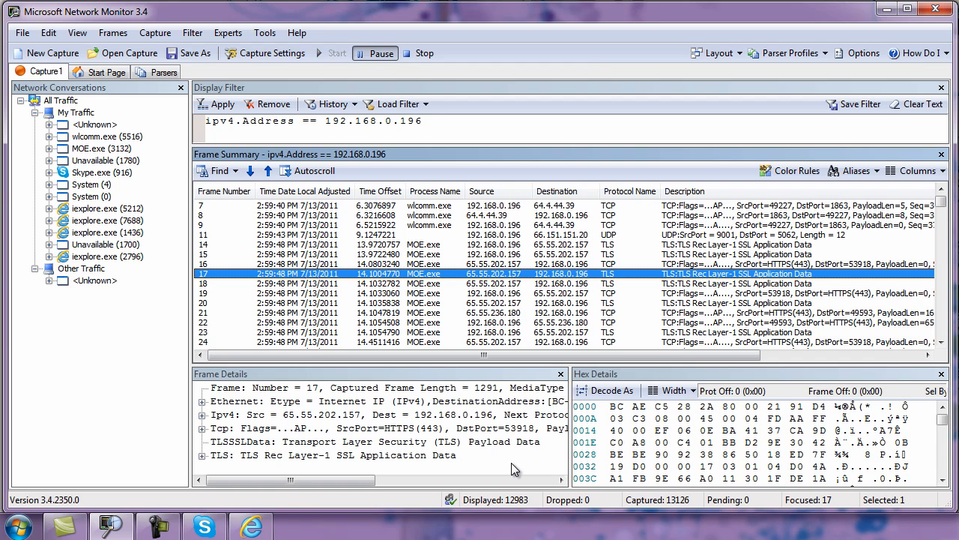
mouse_move(919, 89)
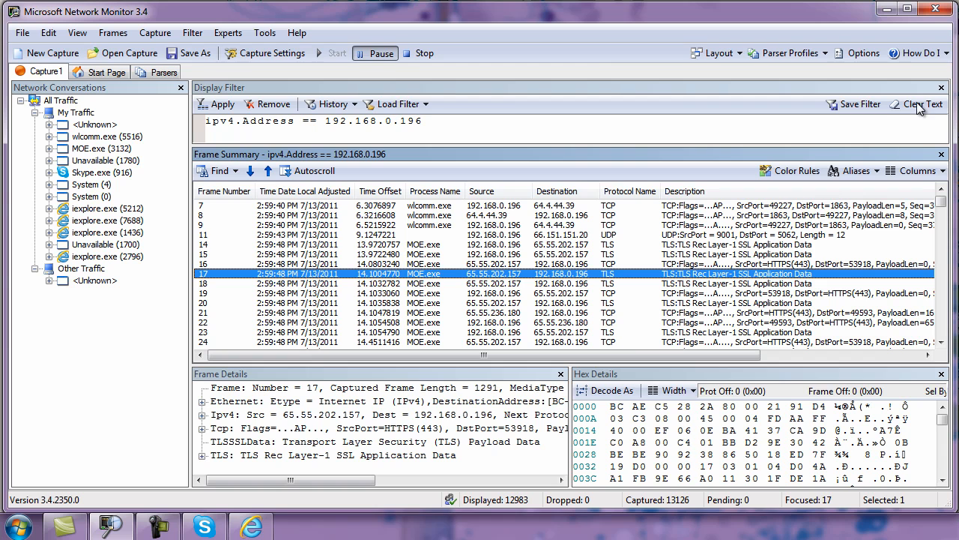
Clear the address filter and enter tcp.Port == 80 using the IntelliSense Port field
left_click(927, 103)
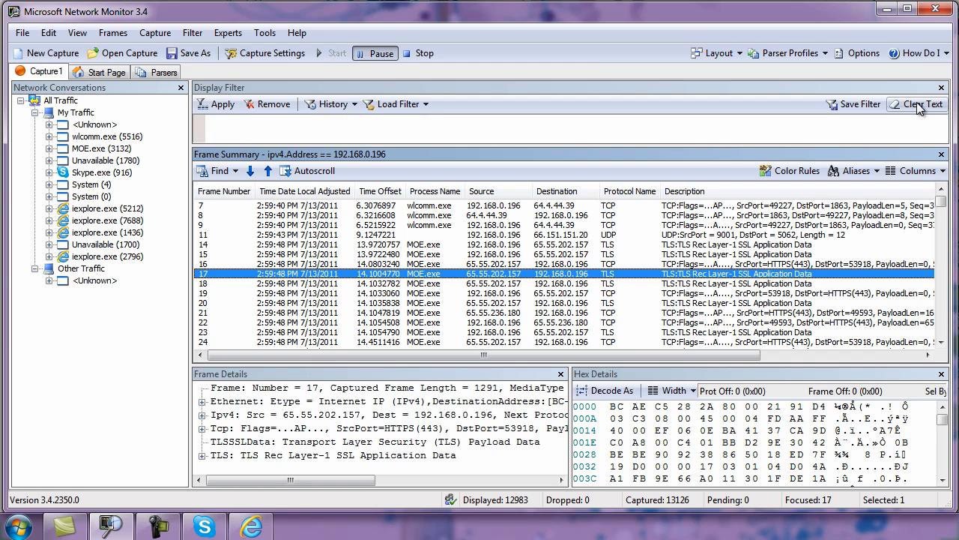
mouse_move(920, 111)
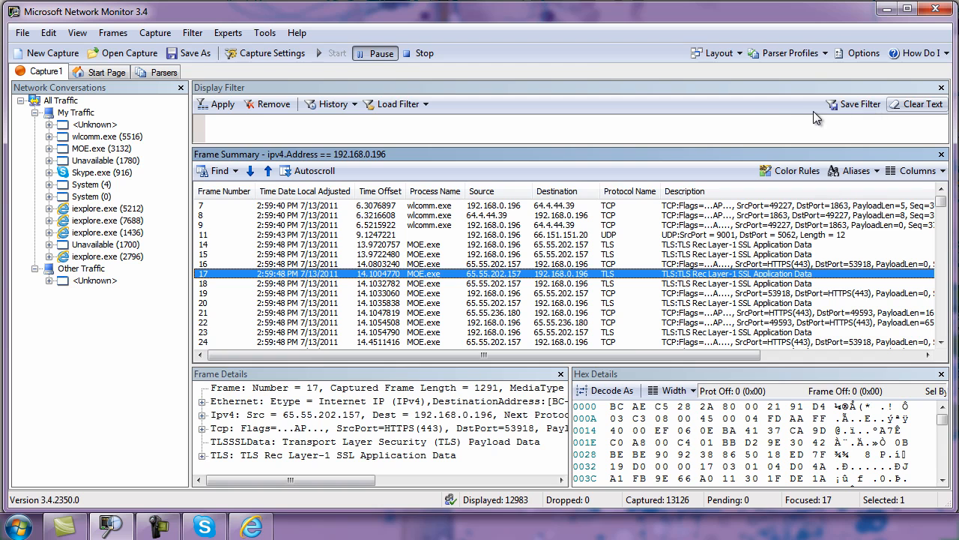
mouse_move(756, 120)
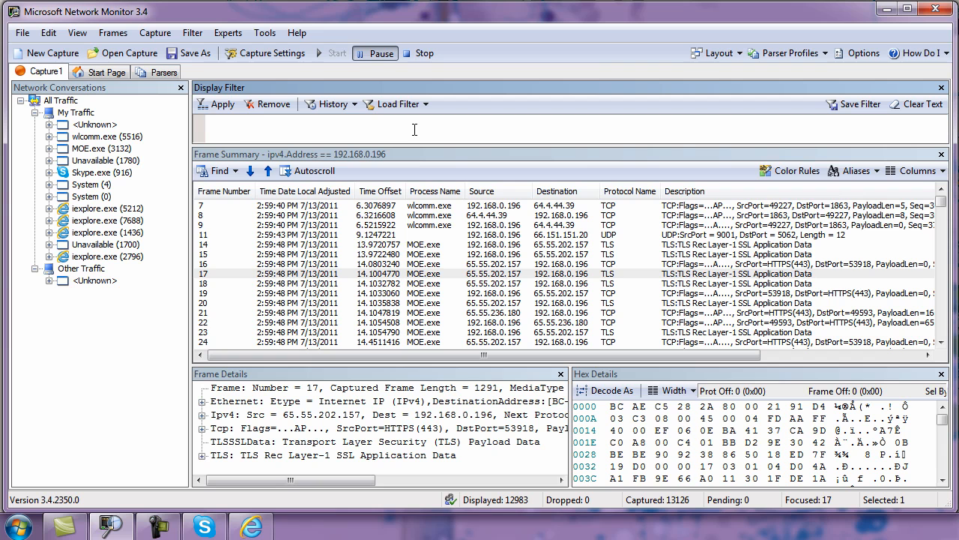
type("tcp.")
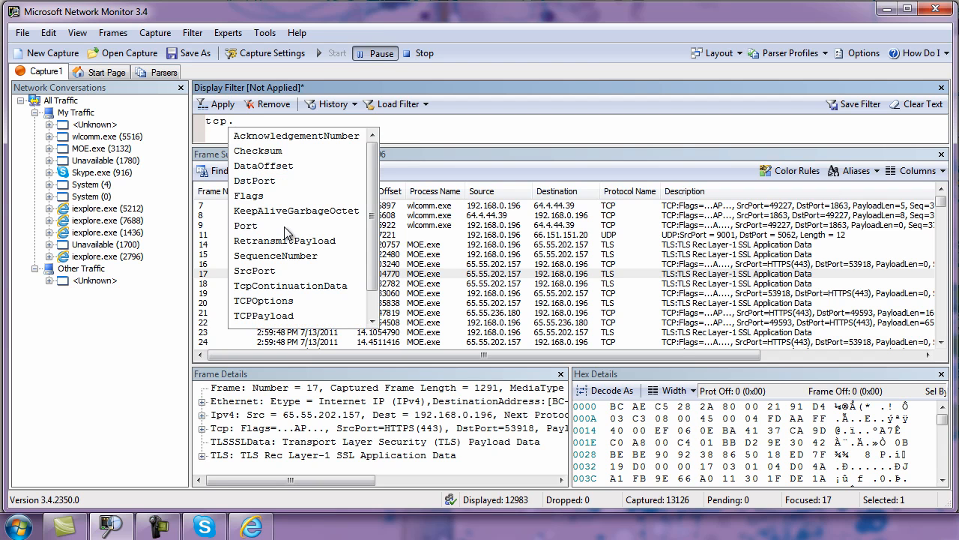
left_click(245, 226)
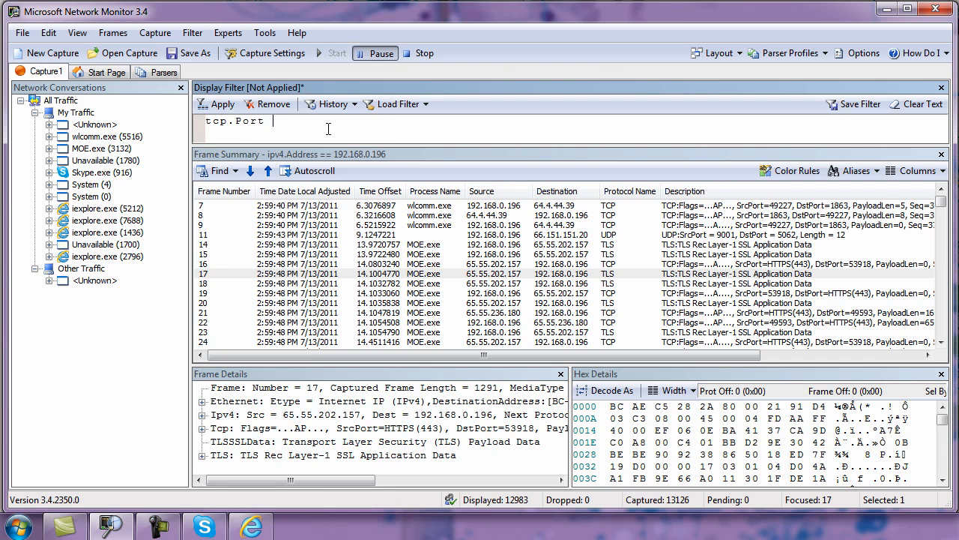
type("== 80")
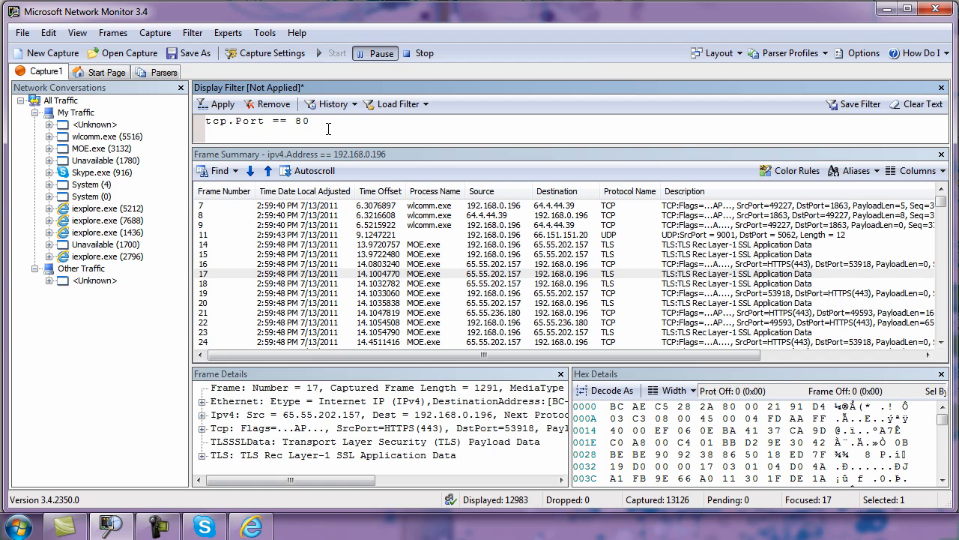
Apply the tcp.Port == 80 filter, then remove it to restore all 13,126 frames
left_click(216, 103)
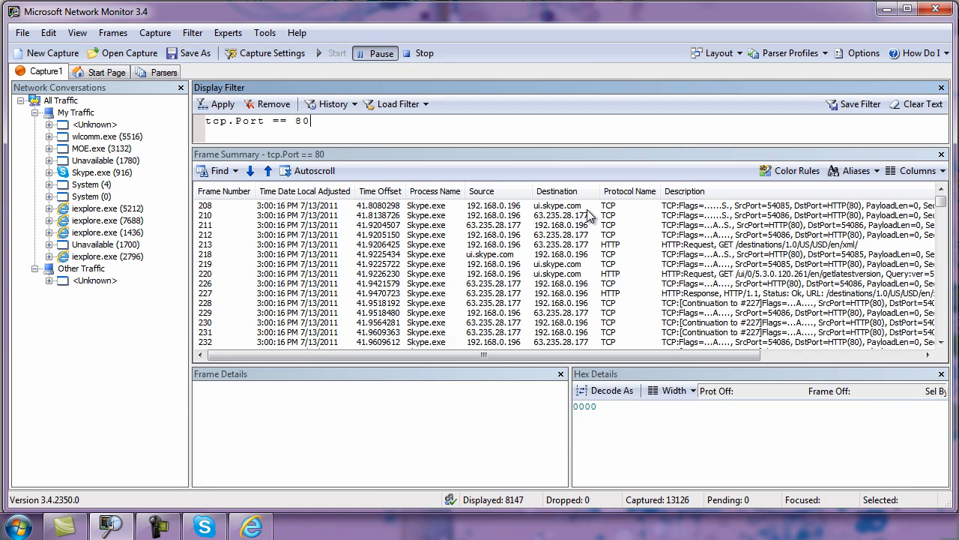
mouse_move(686, 268)
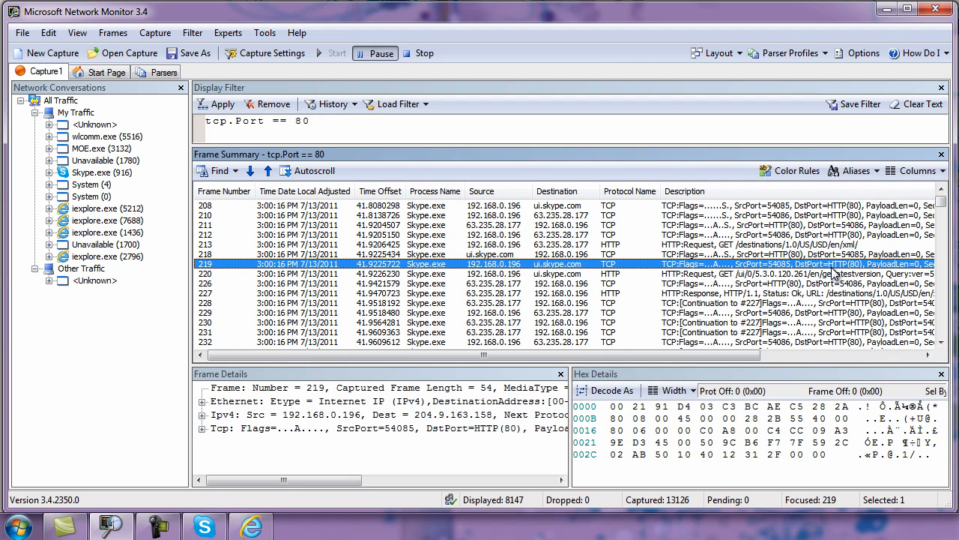
mouse_move(856, 284)
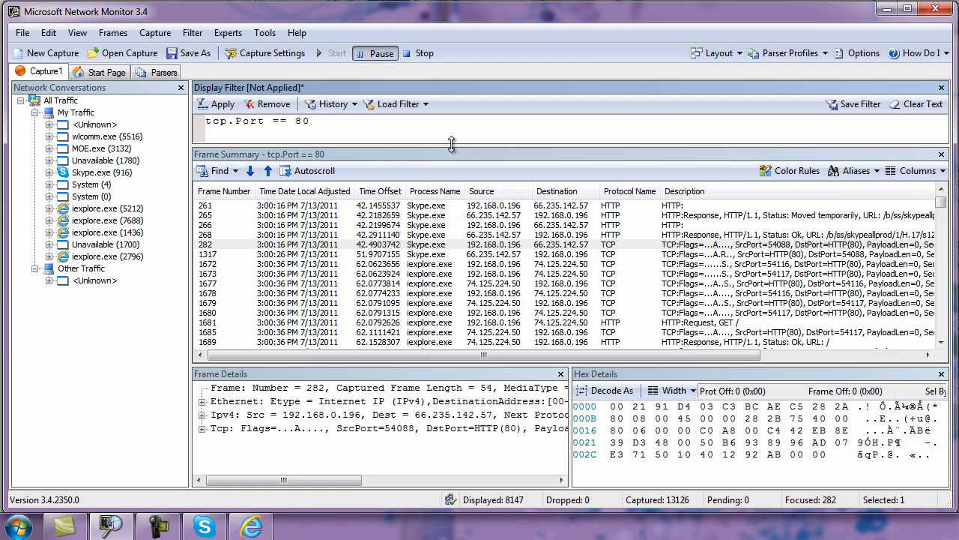
mouse_move(450, 258)
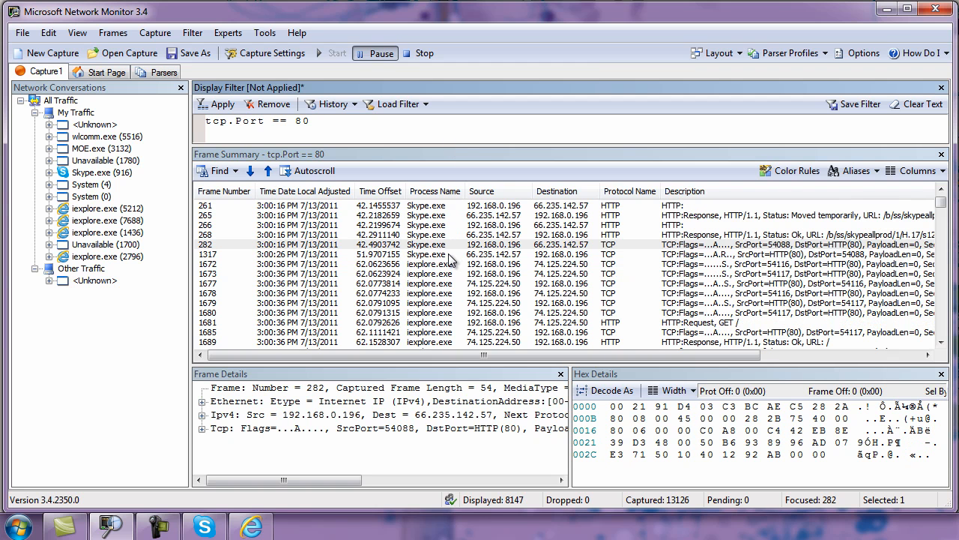
mouse_move(278, 110)
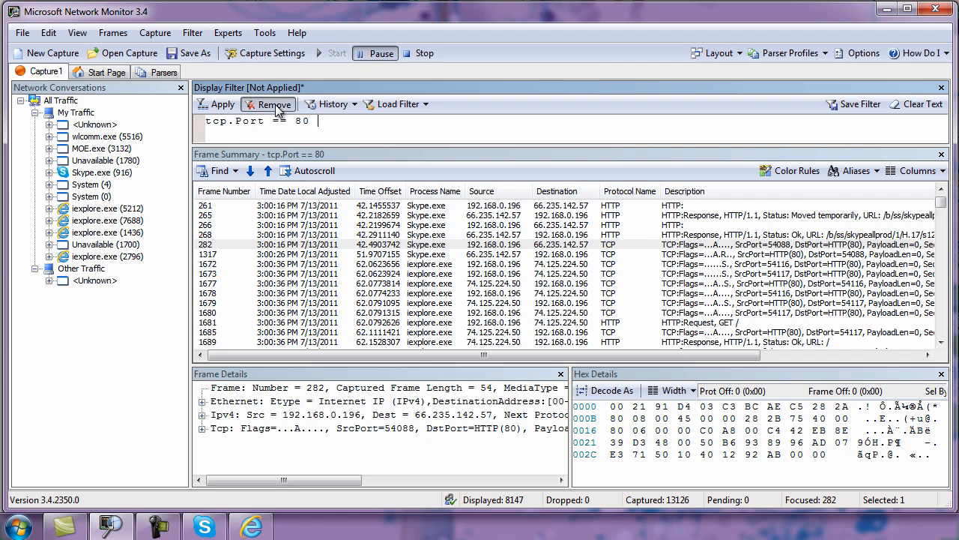
left_click(913, 105)
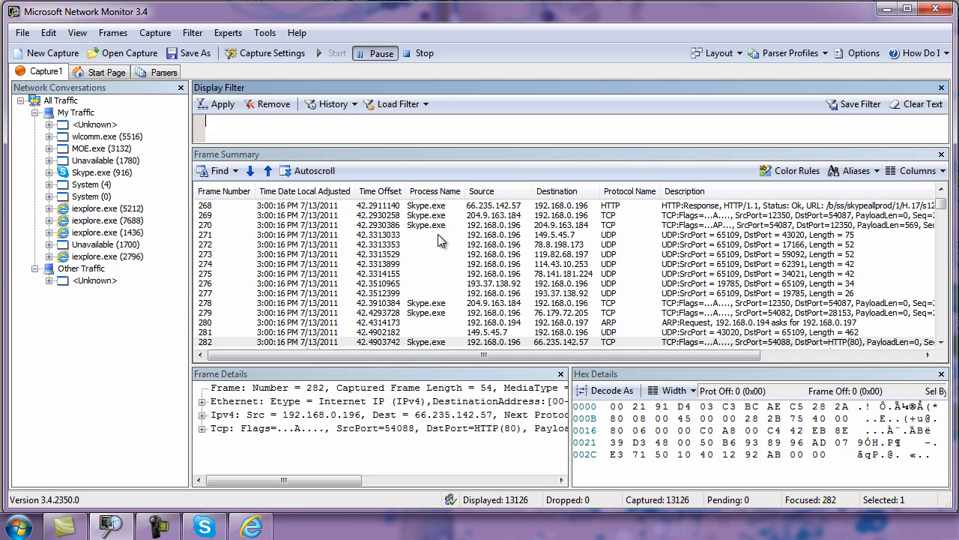
mouse_move(442, 229)
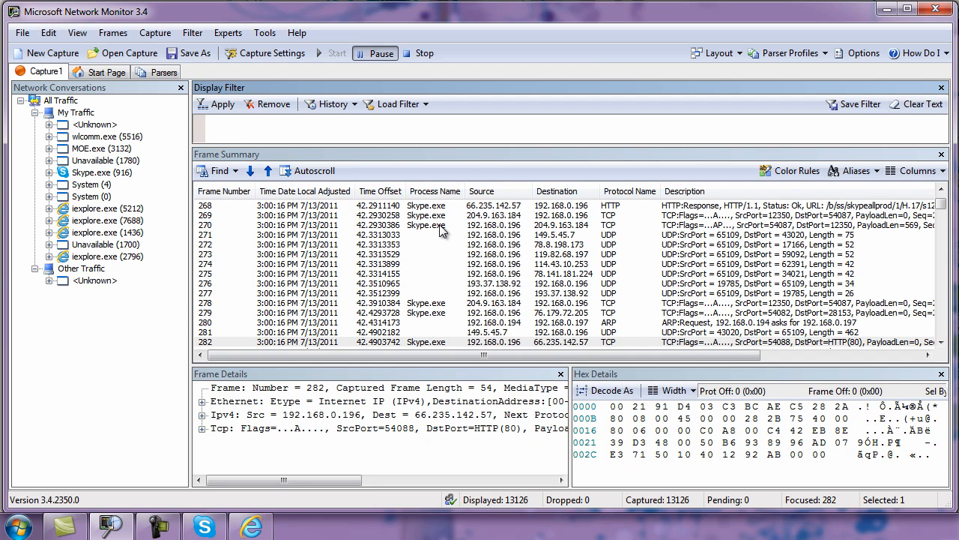
Add Conversation.ProcessName == "Skype.exe" to the display filter from a Skype.exe frame
left_click(441, 225)
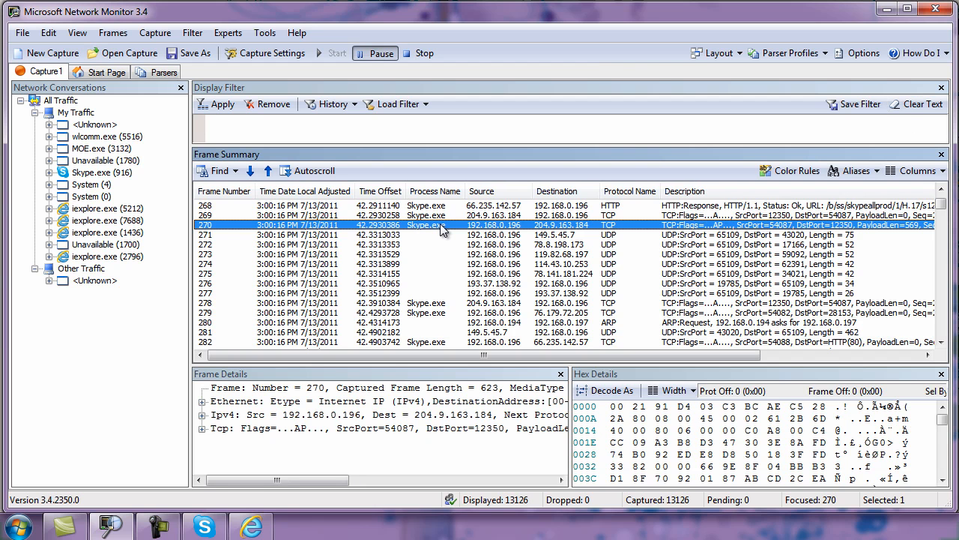
right_click(442, 224)
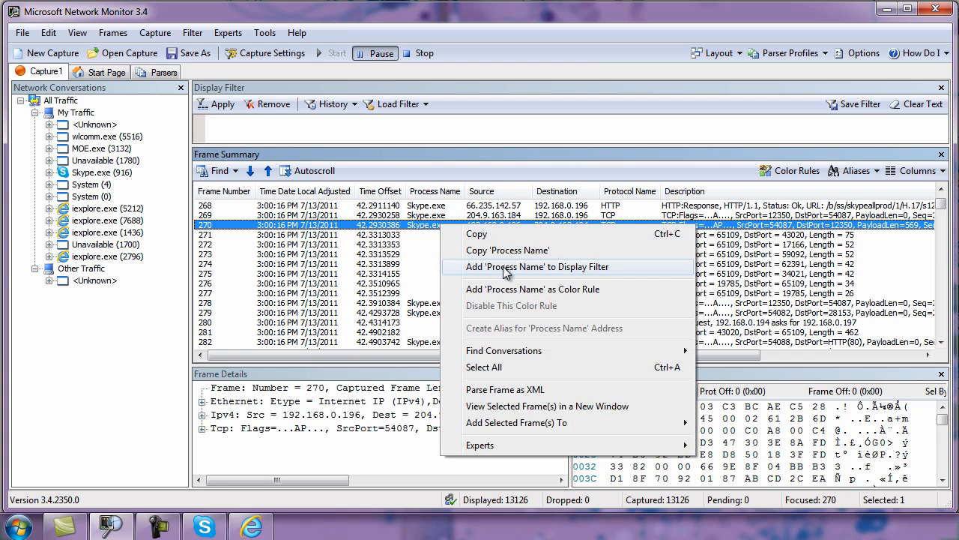
left_click(538, 267)
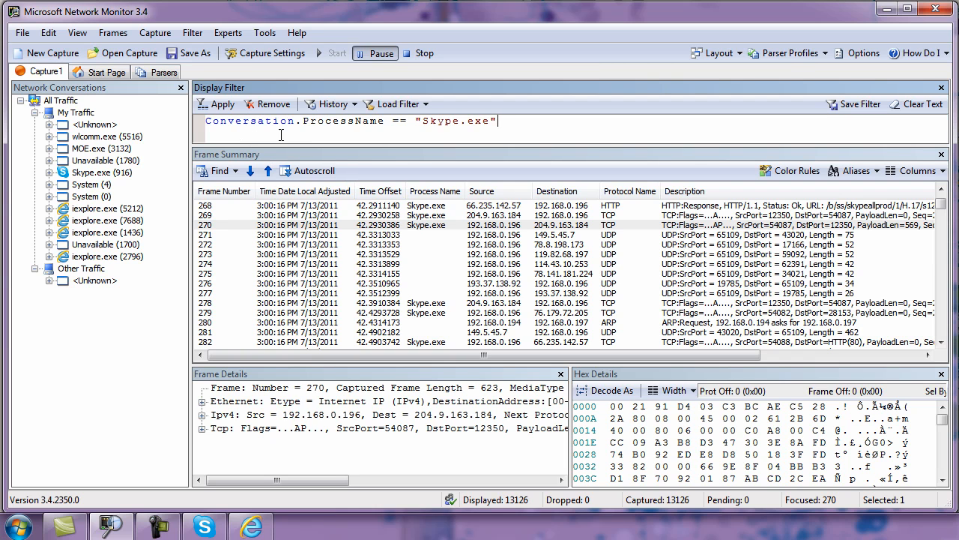
mouse_move(440, 278)
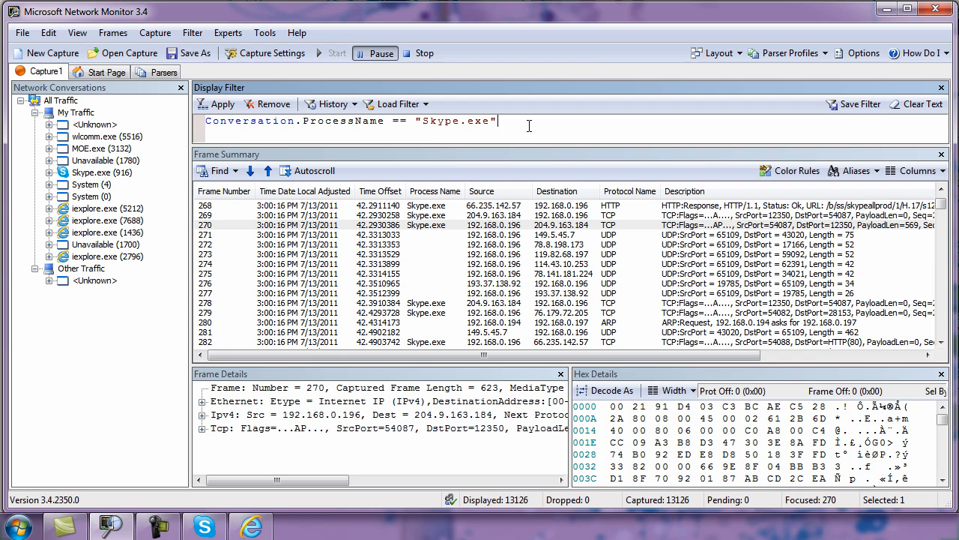
mouse_move(837, 134)
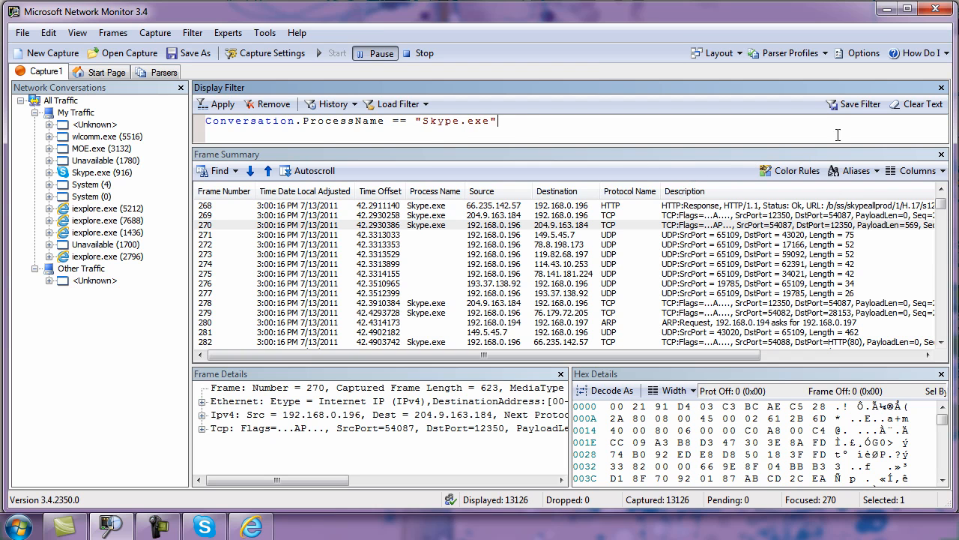
Apply the Skype.exe process filter and scroll through the 1,566 matching frames
left_click(217, 104)
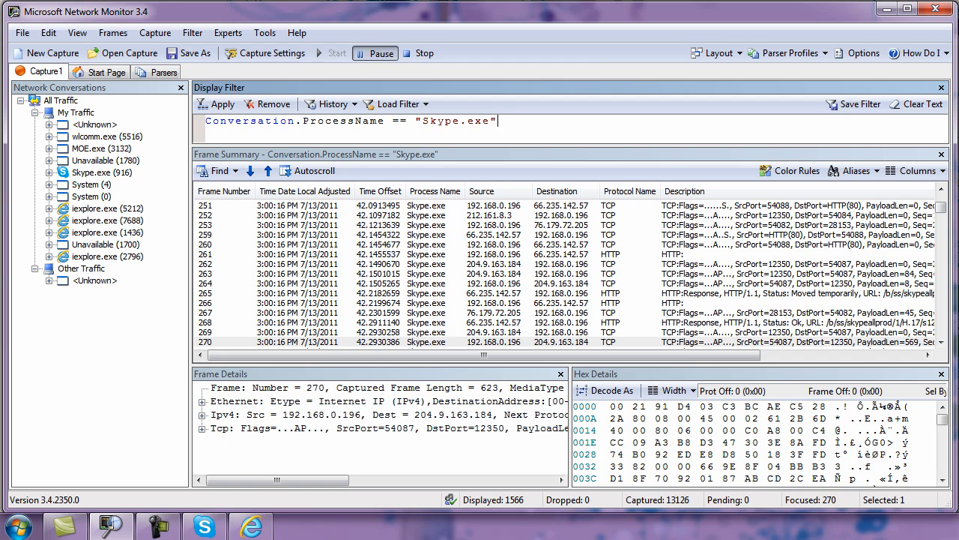
scroll("down", 3)
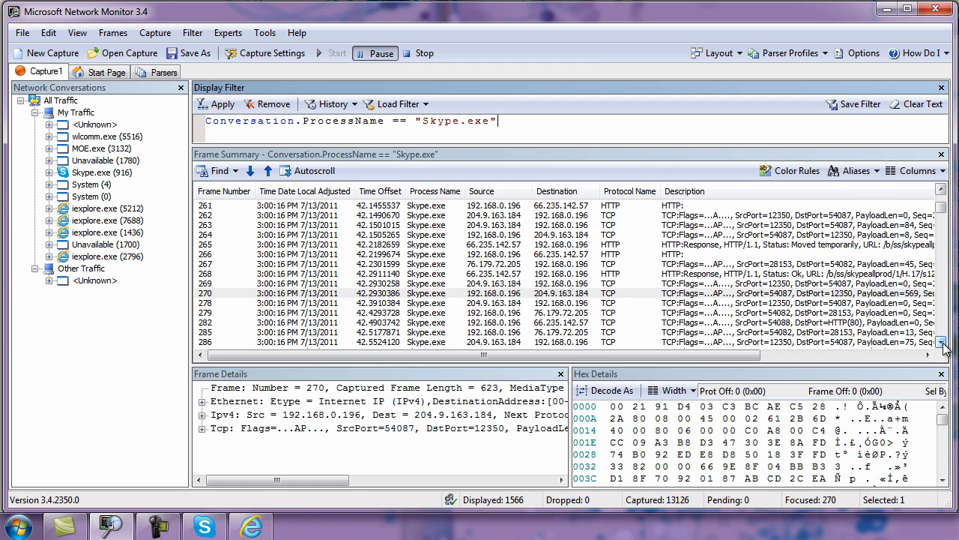
scroll("down", 3)
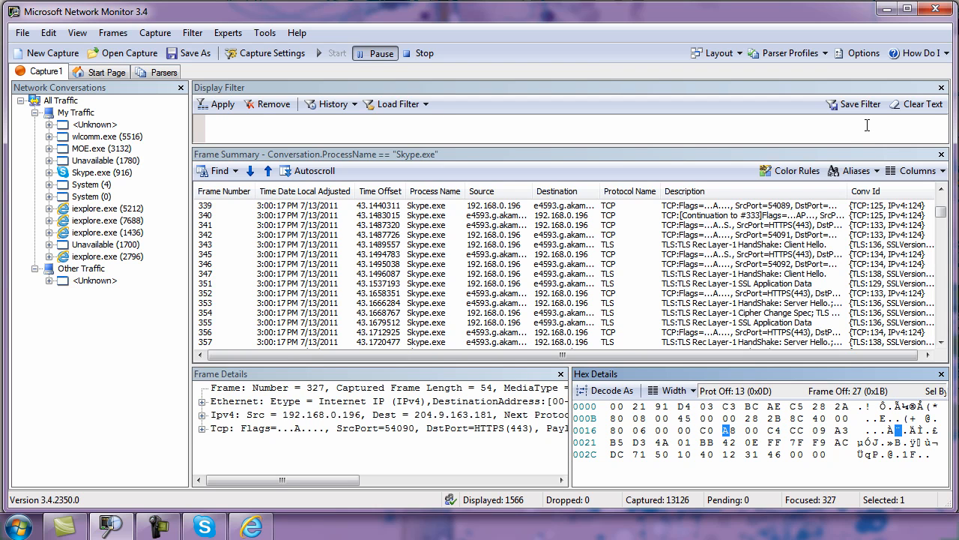
mouse_move(877, 129)
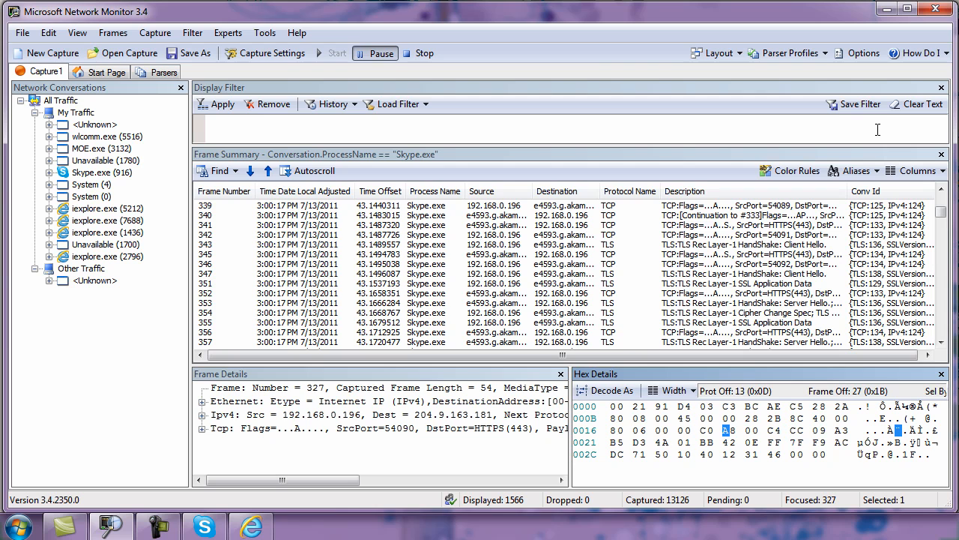
mouse_move(694, 126)
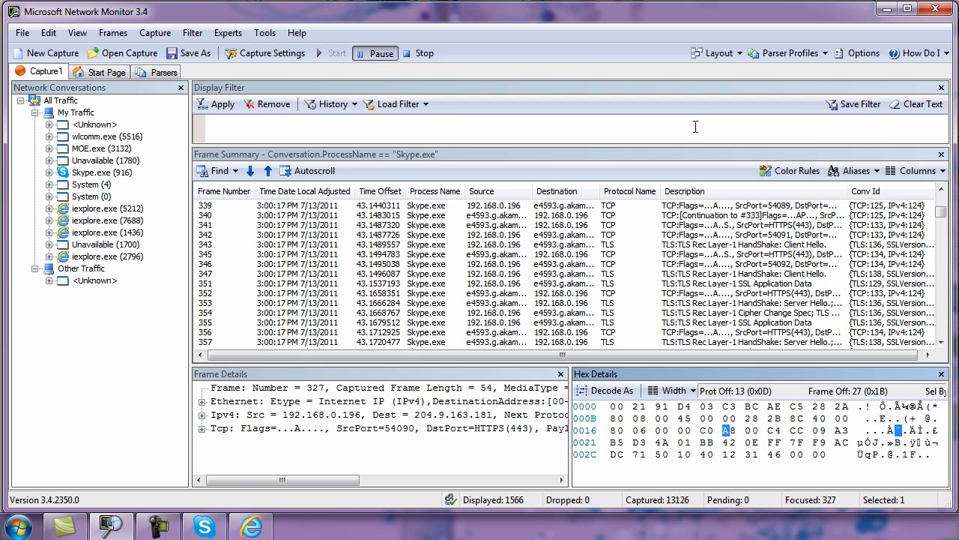
mouse_move(405, 105)
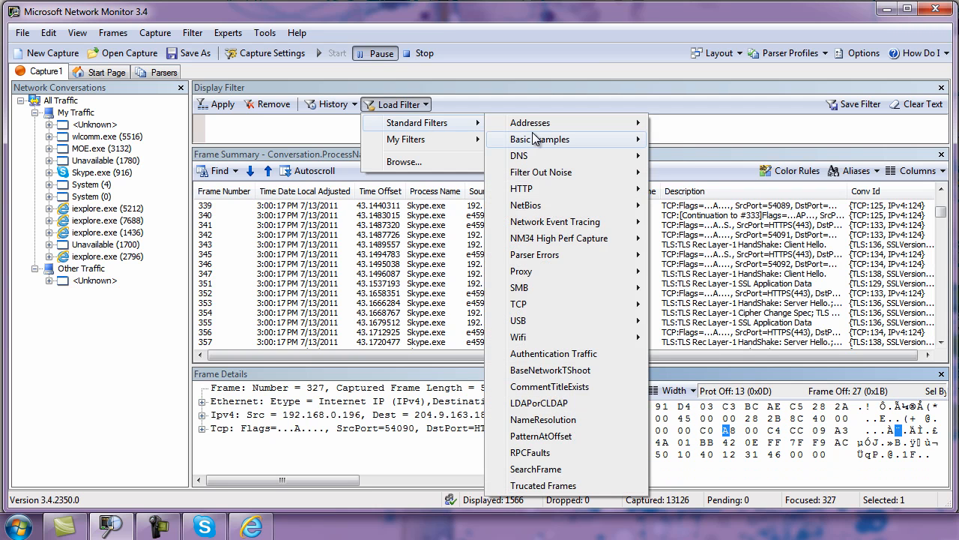
mouse_move(536, 403)
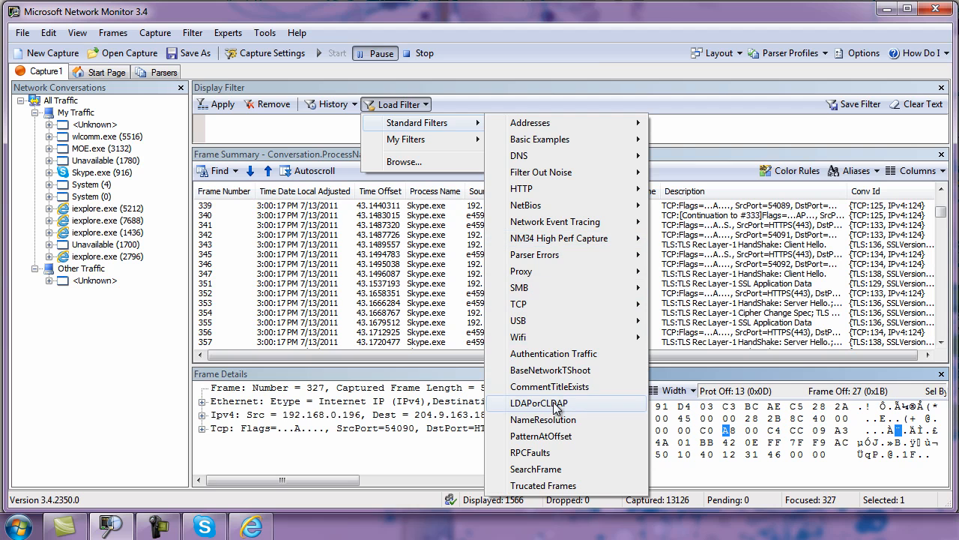
mouse_move(562, 320)
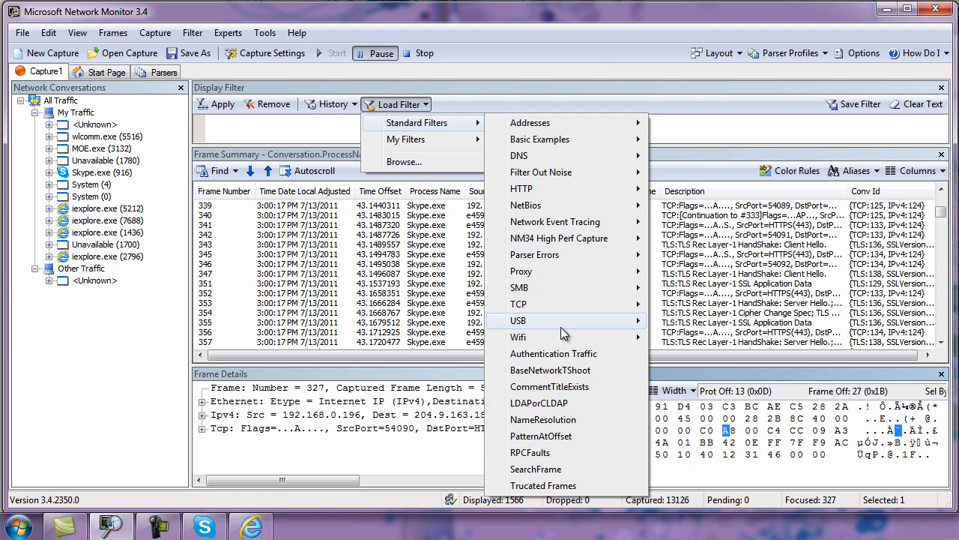
mouse_move(561, 304)
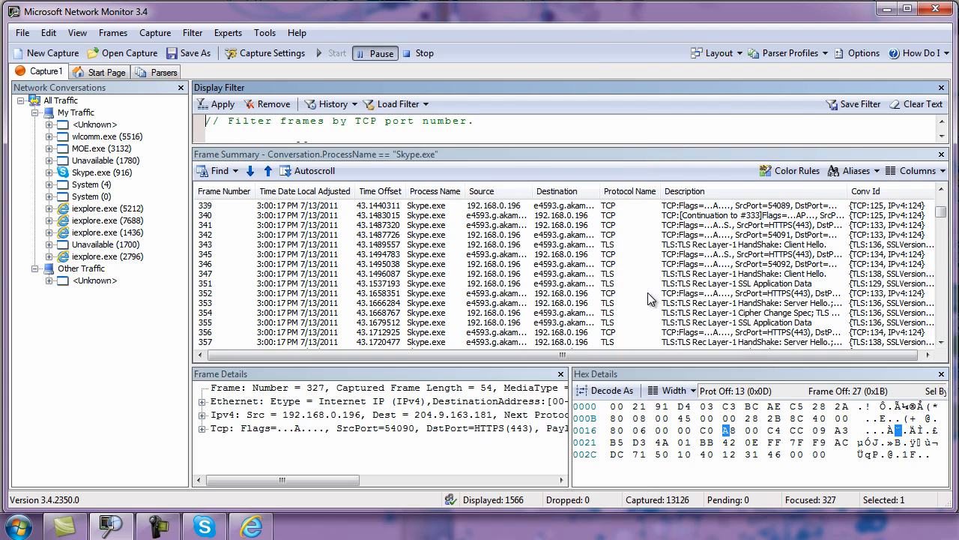
mouse_move(809, 140)
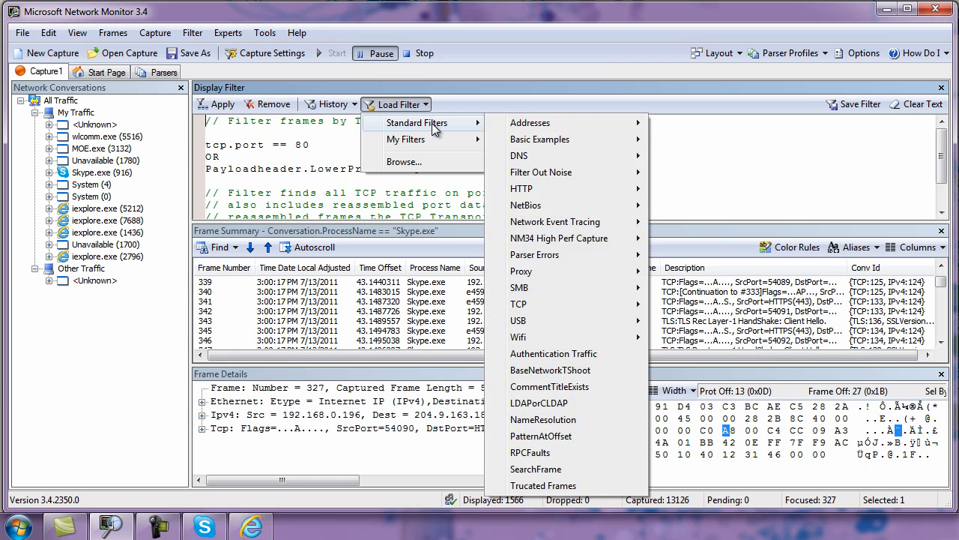
mouse_move(617, 328)
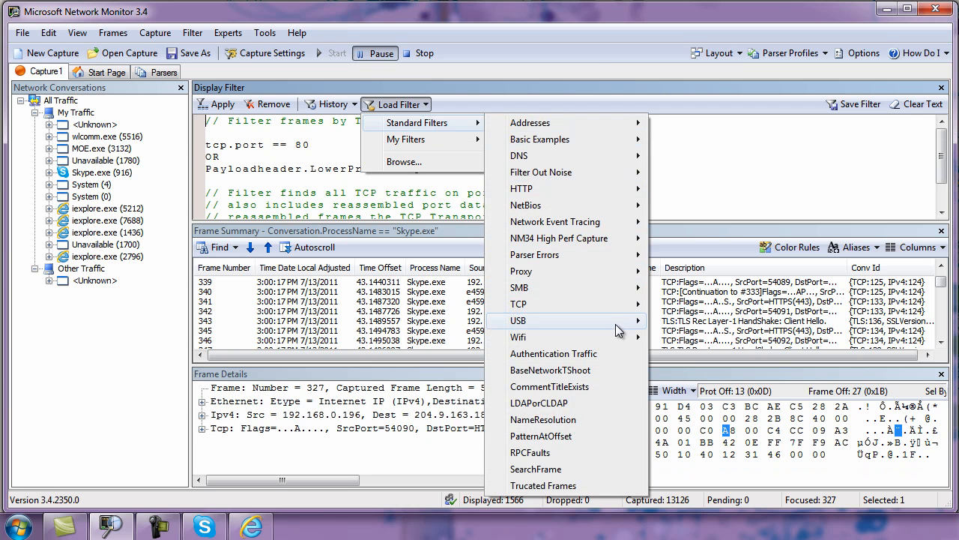
Load the Authentication Traffic standard filter (KerberosV5, NLMP, GssAPI) into the filter box
left_click(553, 354)
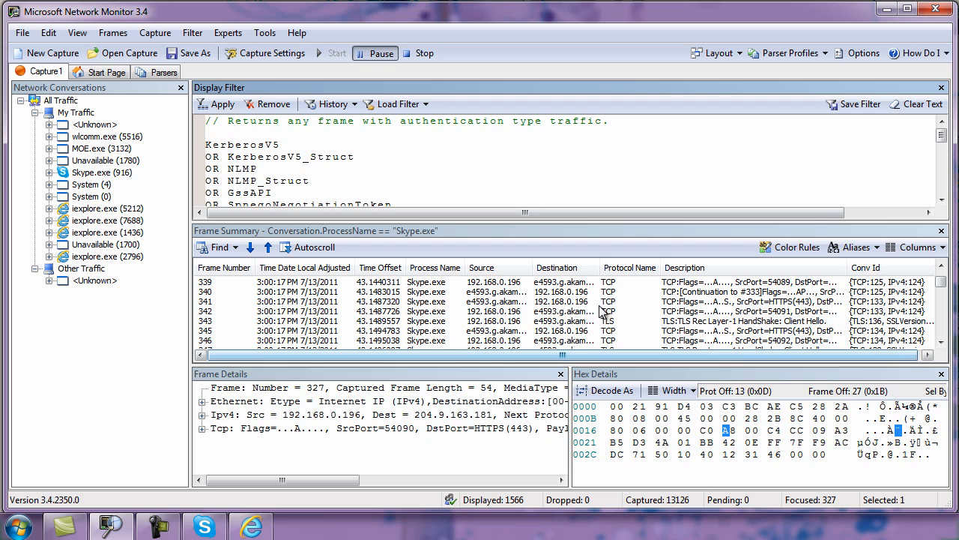
left_click(939, 194)
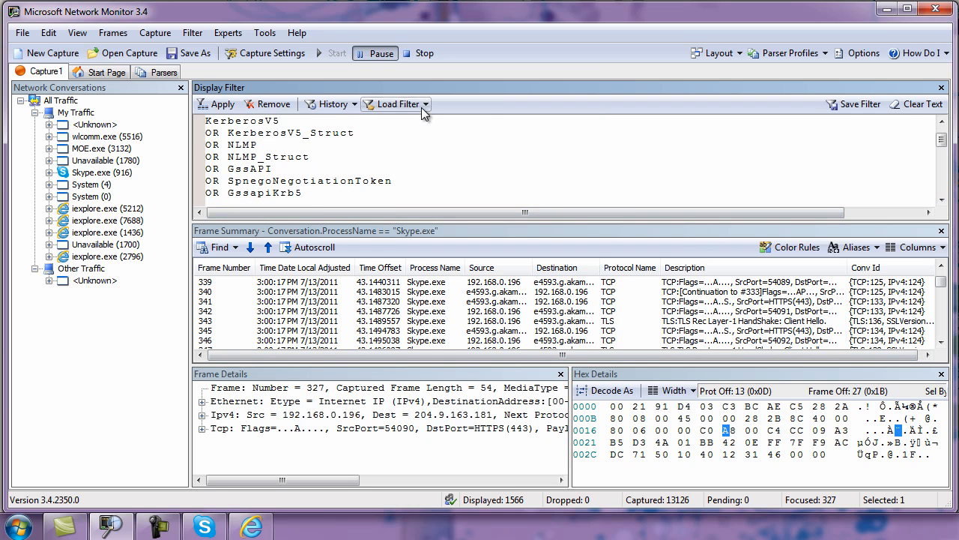
left_click(398, 104)
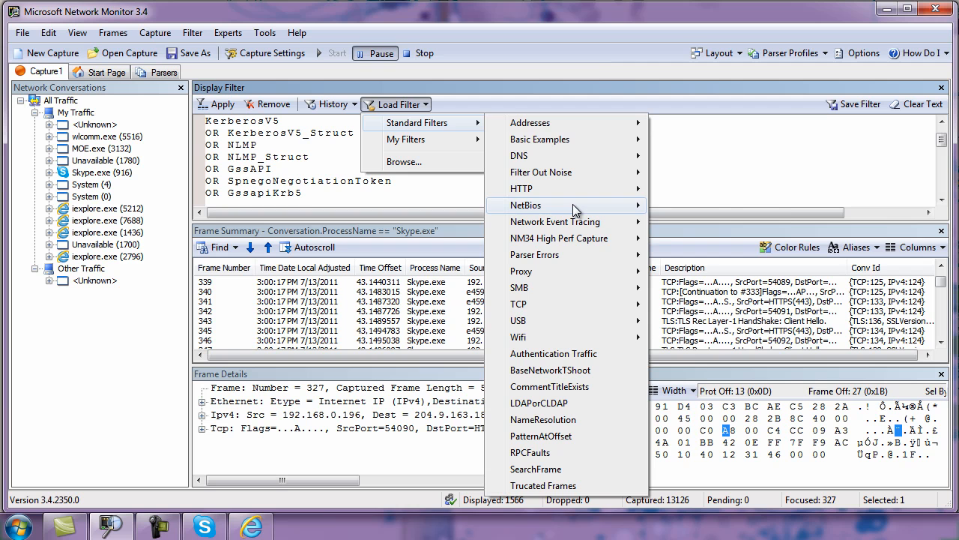
mouse_move(543, 337)
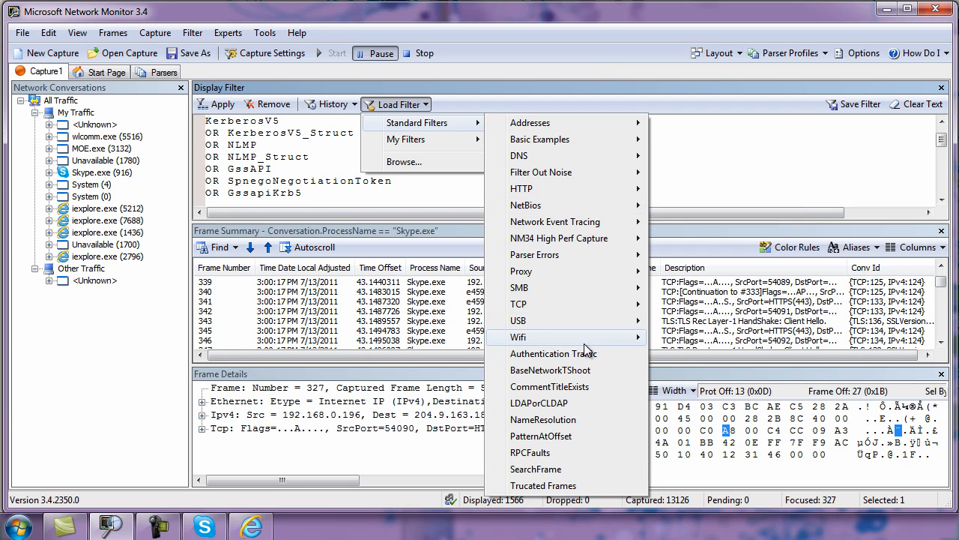
mouse_move(598, 396)
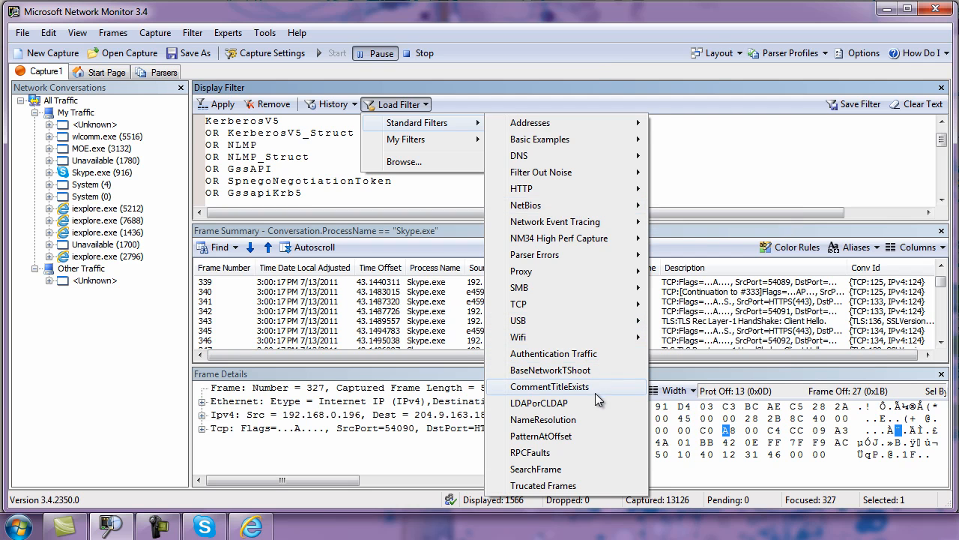
mouse_move(563, 188)
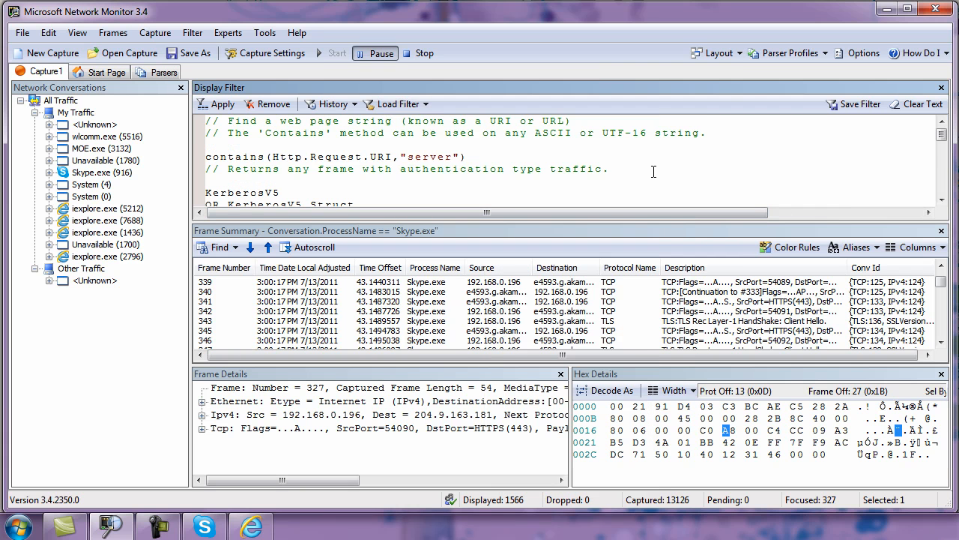
mouse_move(790, 163)
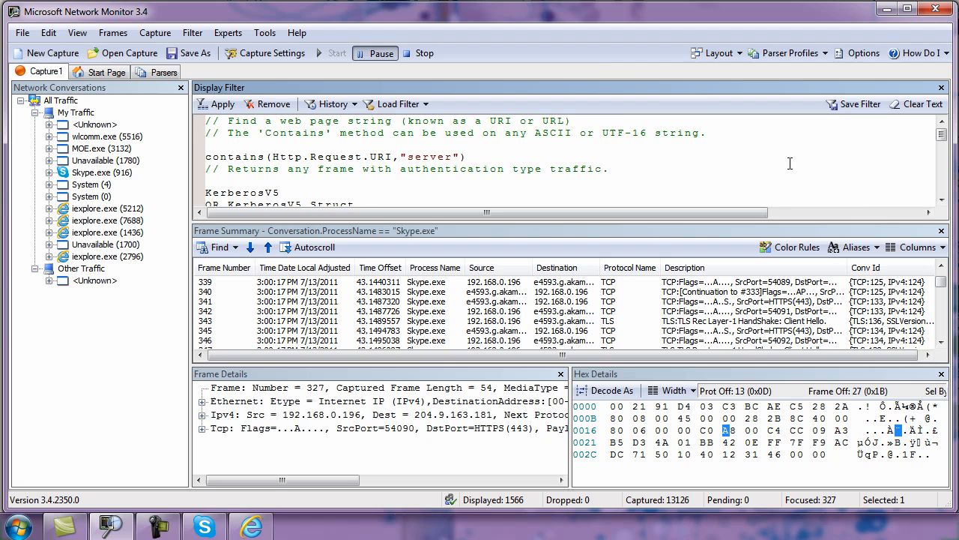
mouse_move(877, 168)
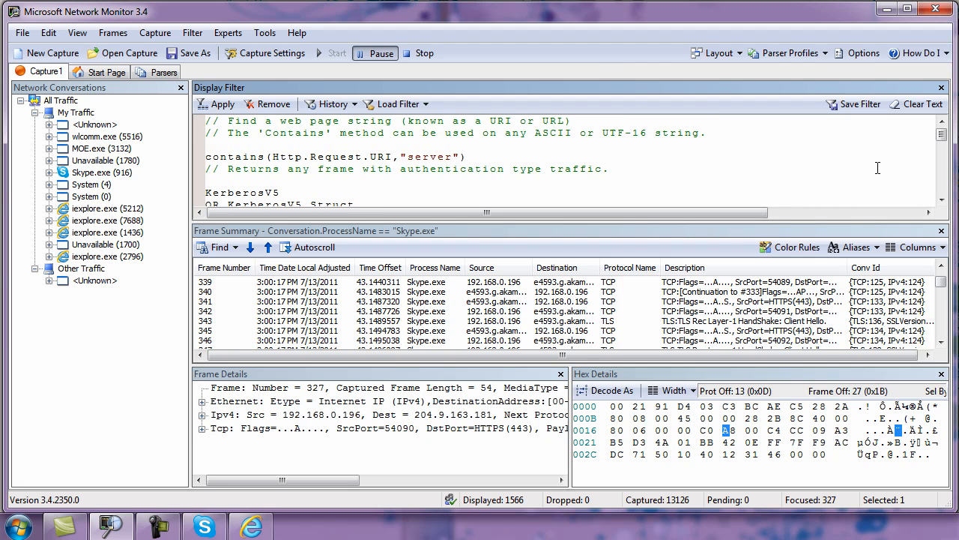